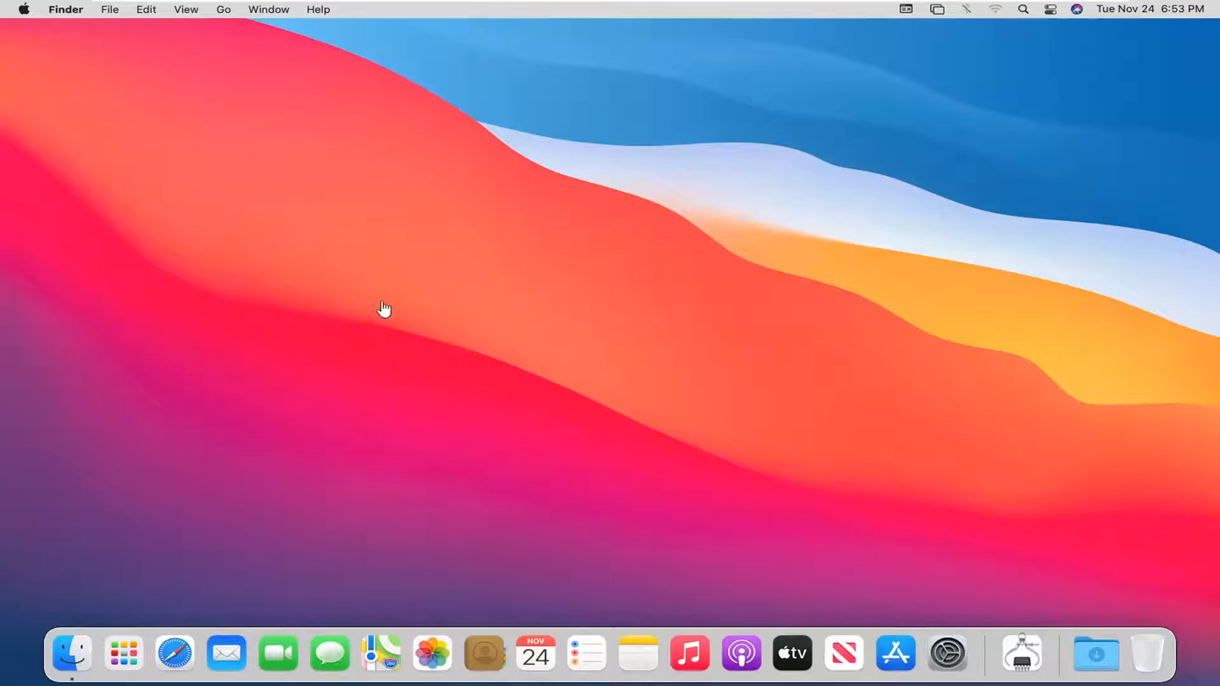
mouse_move(947, 653)
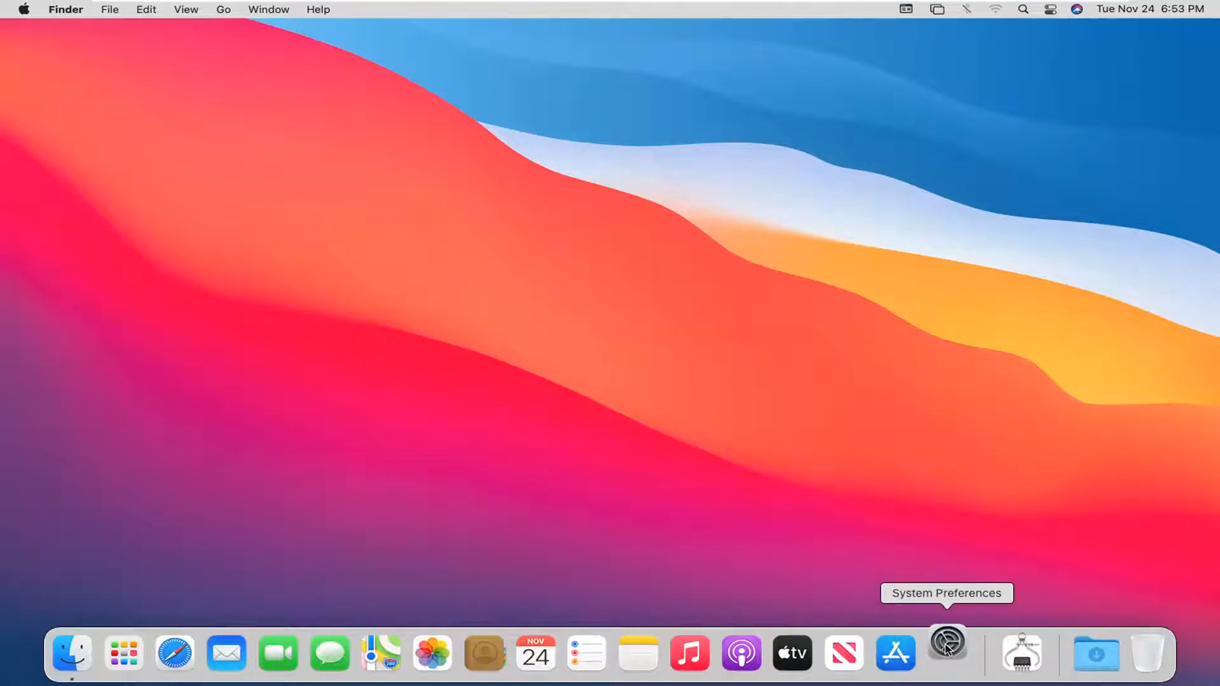
- Launch System Preferences from the Dock and go to the Keyboard settings pane
click(947, 653)
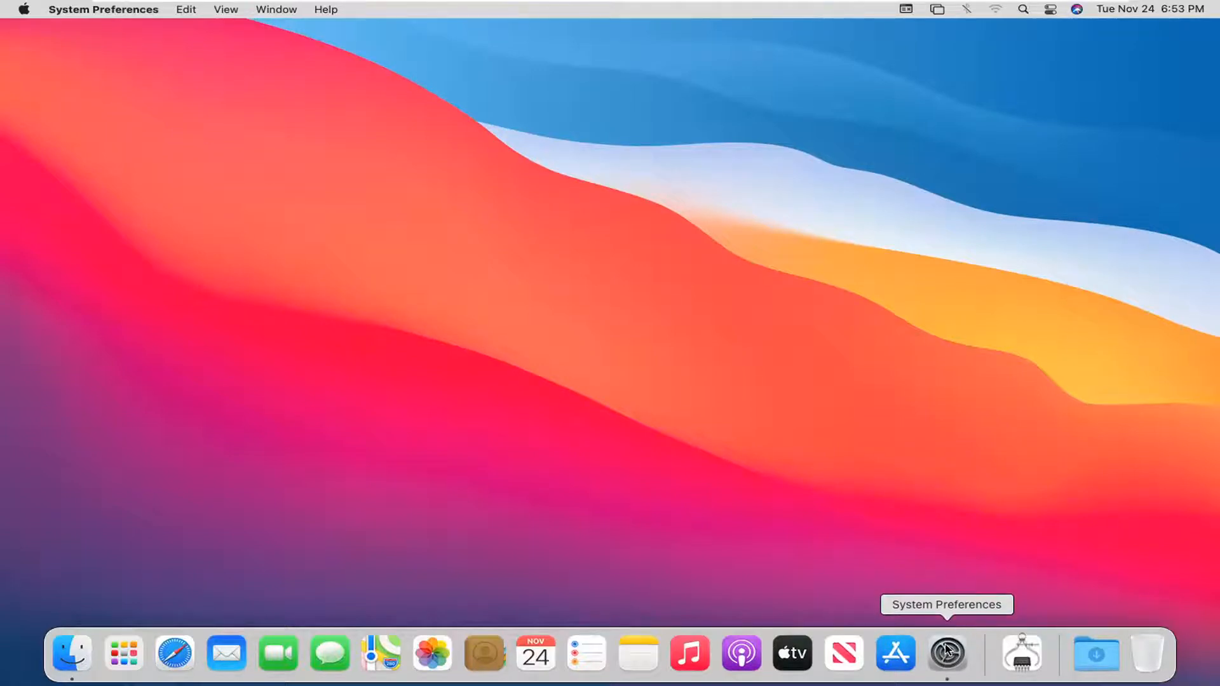
click(946, 653)
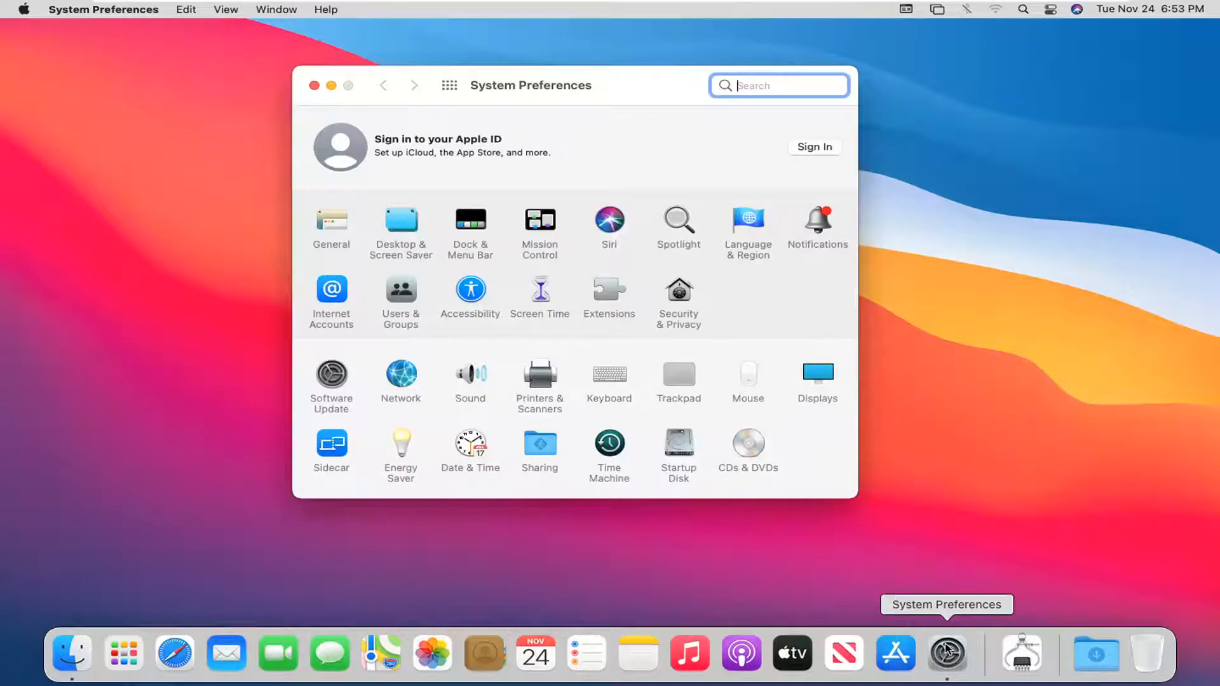
mouse_move(598, 378)
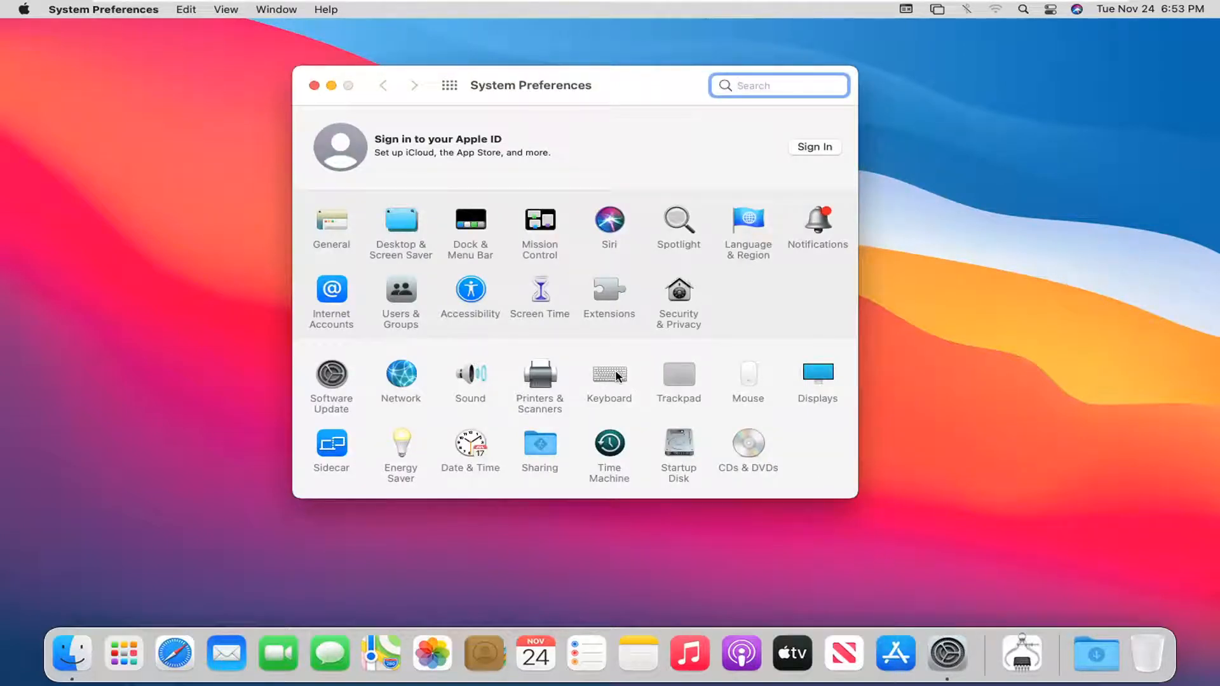
click(609, 379)
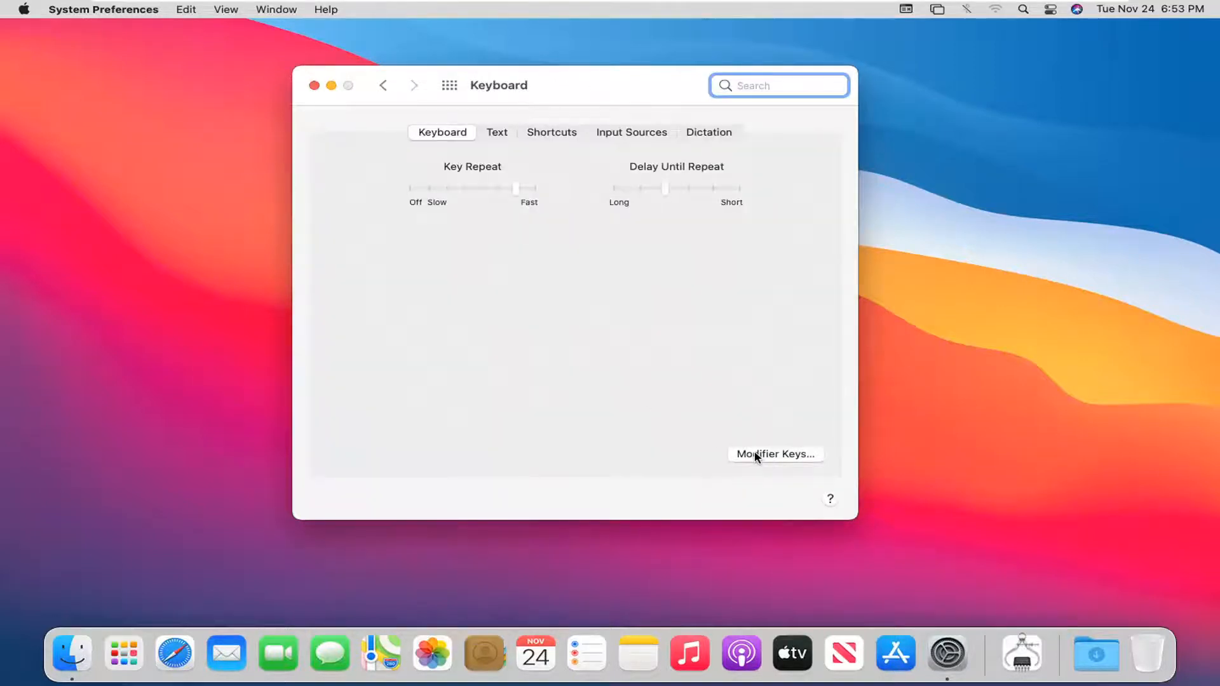
- In Modifier Keys, map Option to Command and Command to Option, then confirm with OK
click(774, 454)
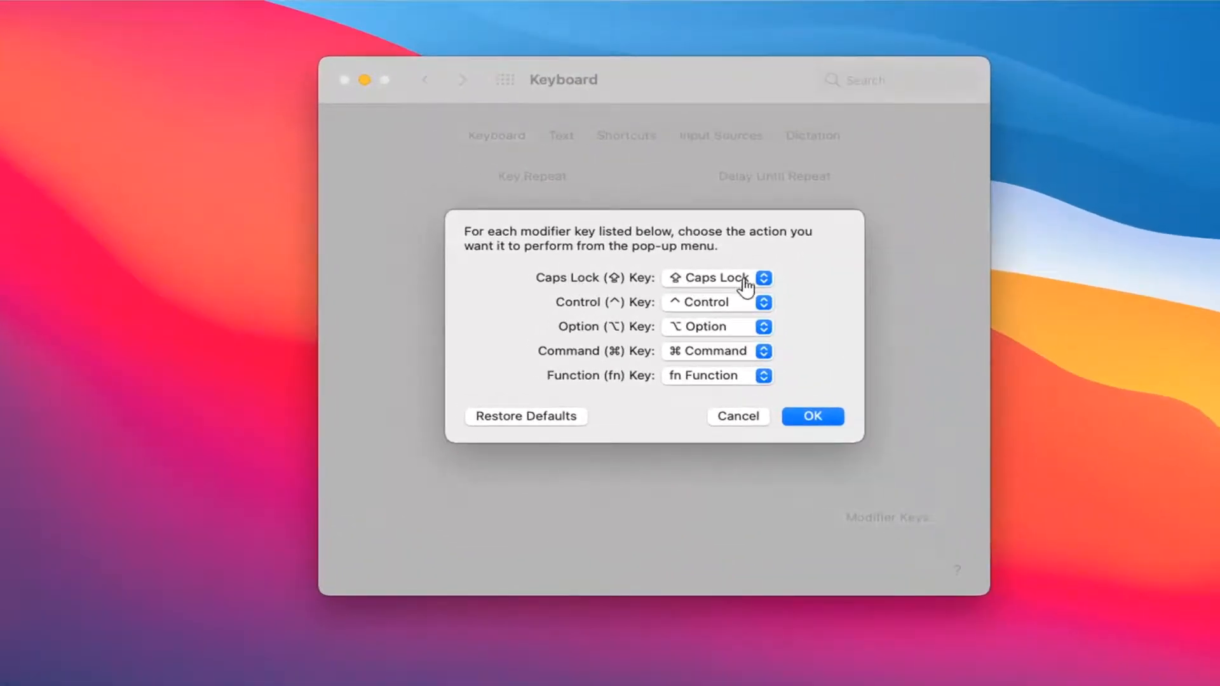
mouse_move(611, 311)
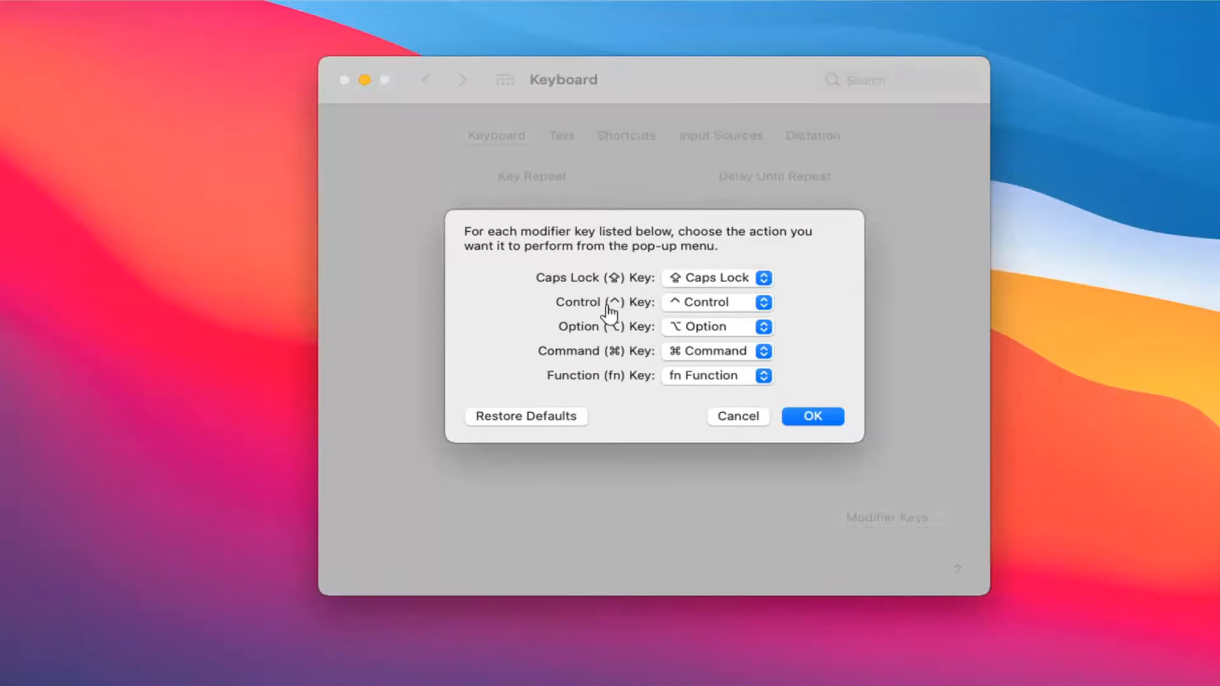
mouse_move(591, 326)
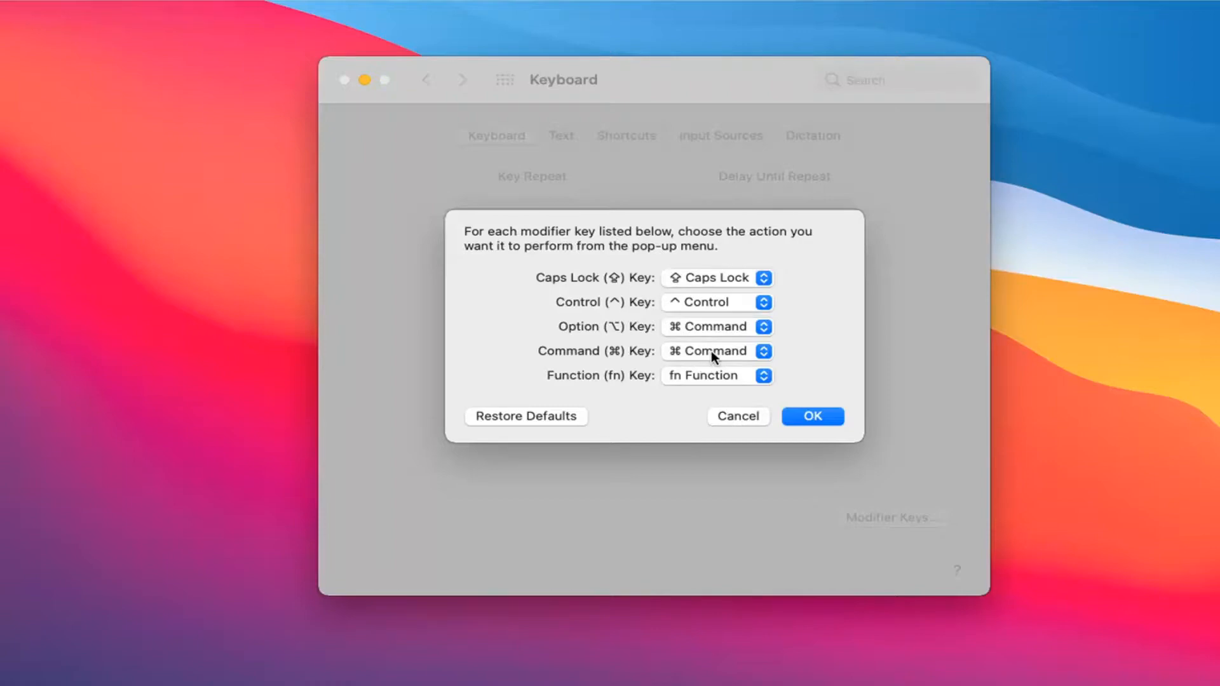
click(714, 278)
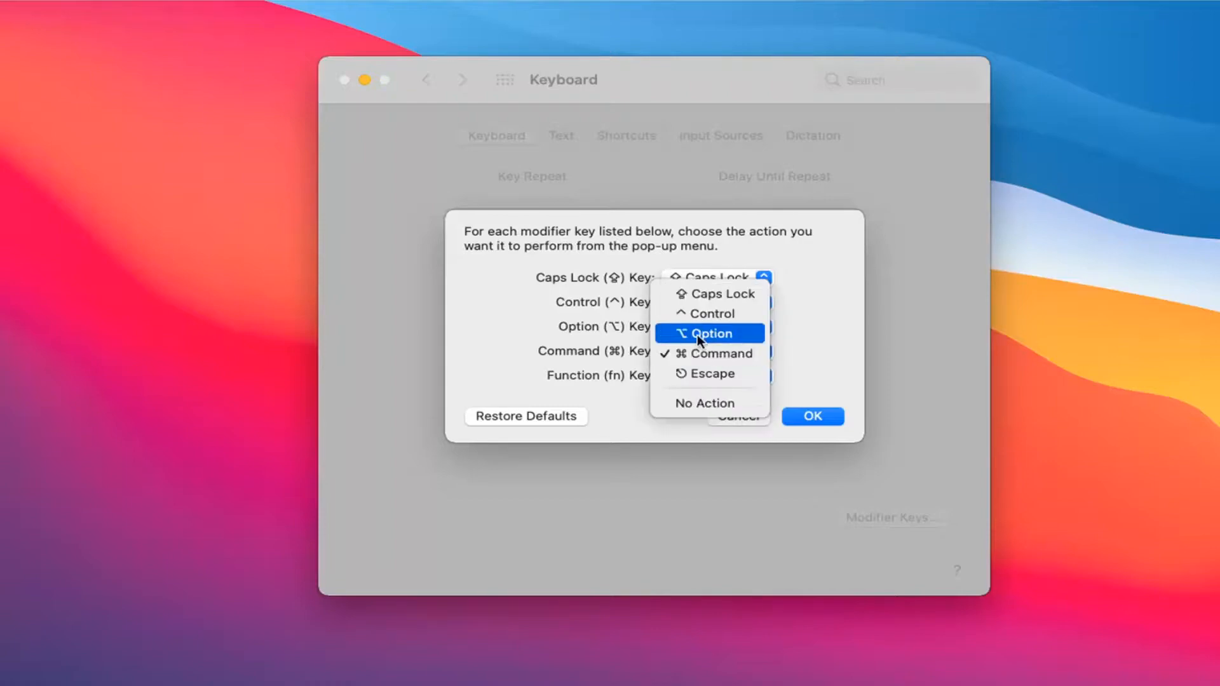
click(707, 354)
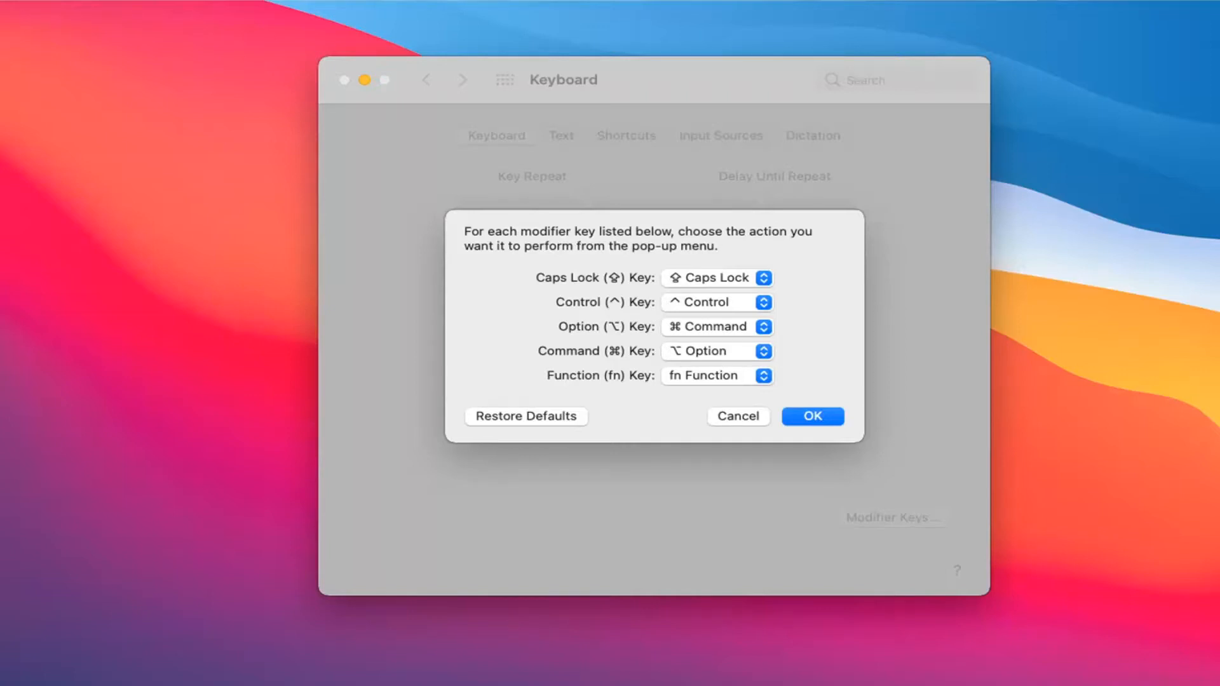
mouse_move(796, 478)
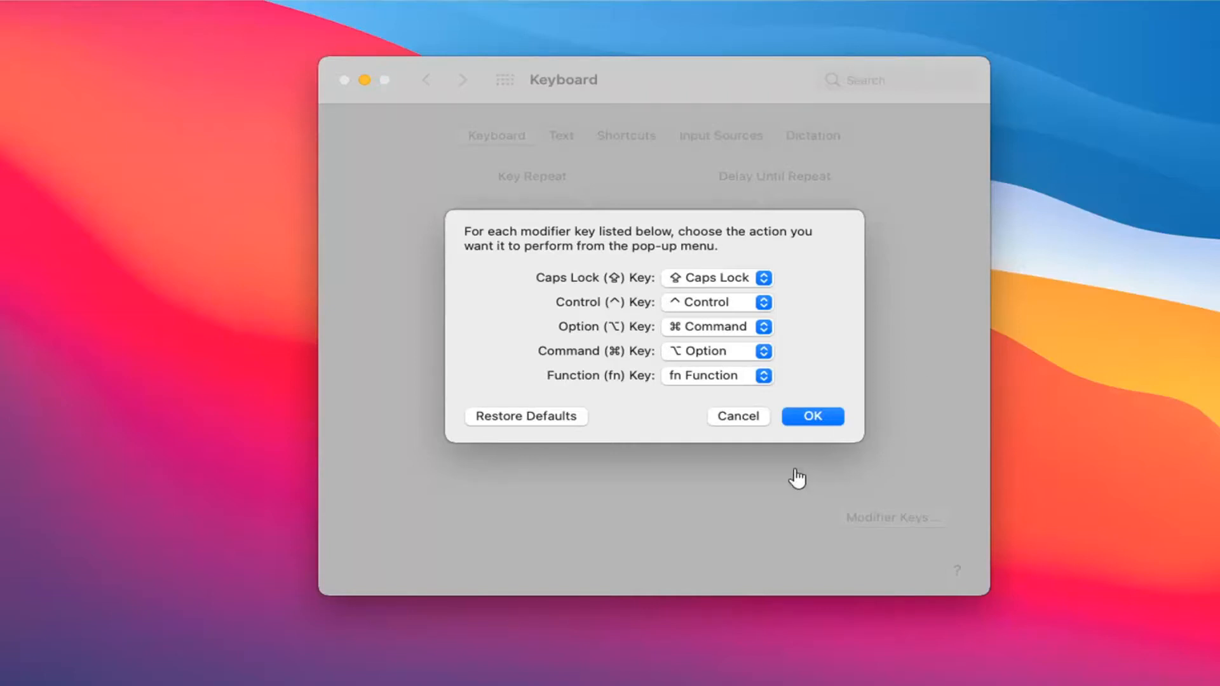
click(812, 415)
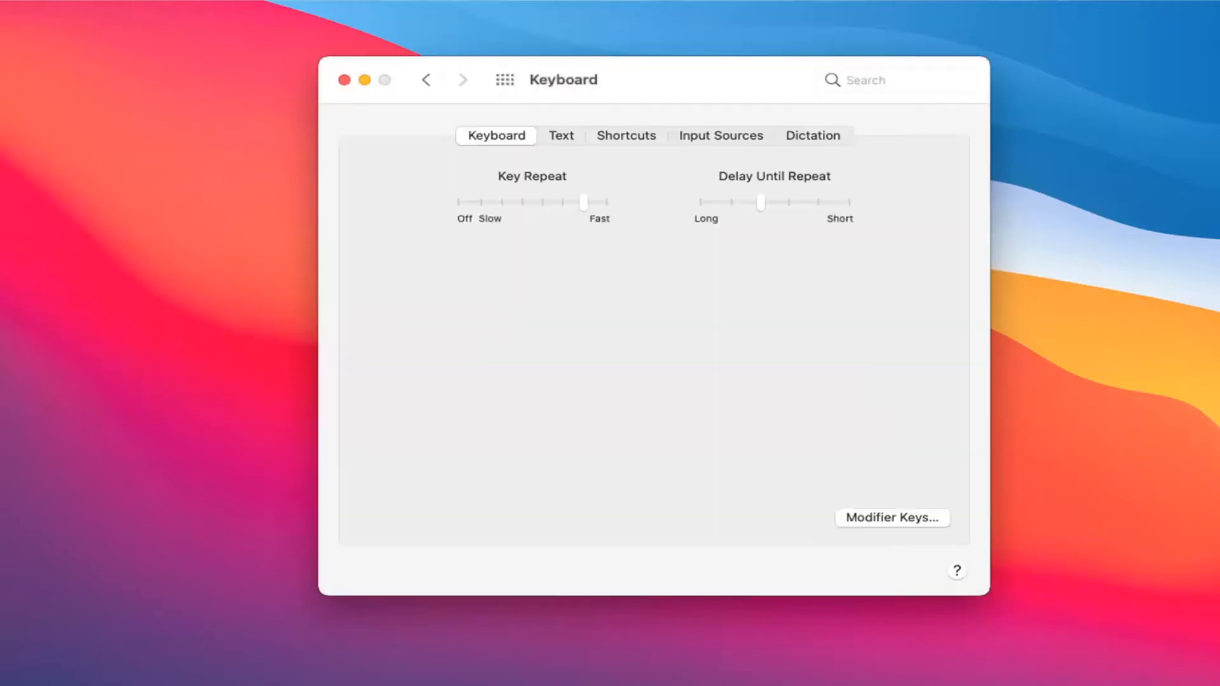
mouse_move(498, 273)
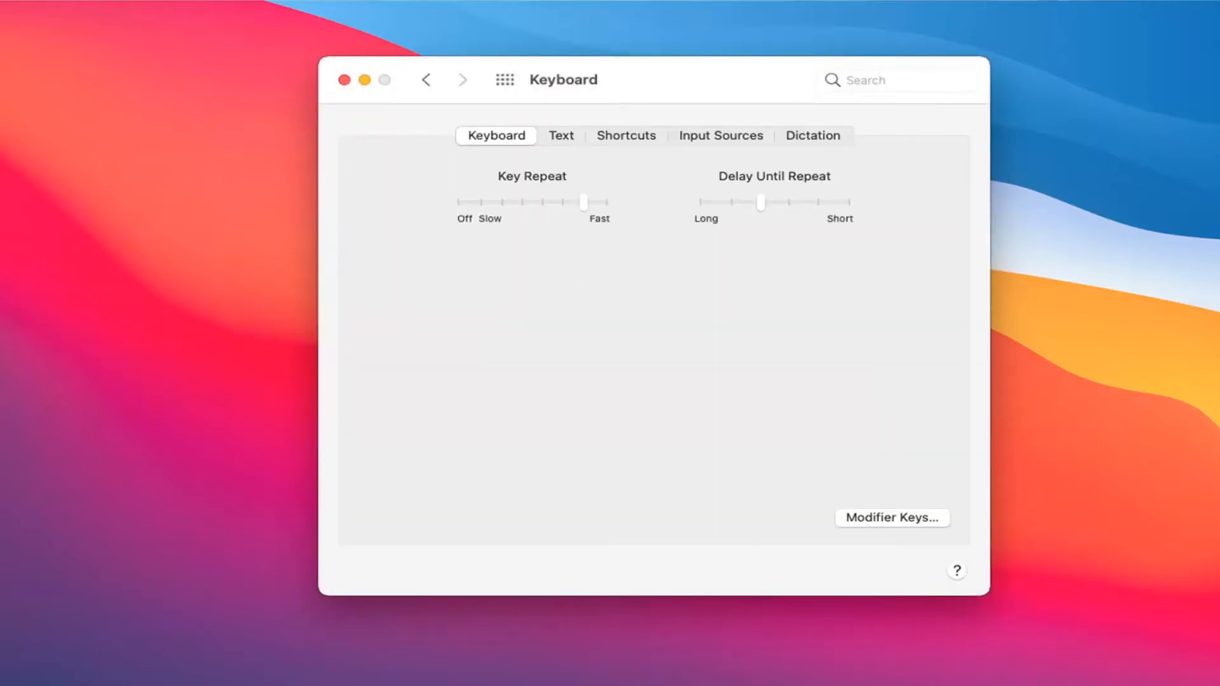
mouse_move(164, 414)
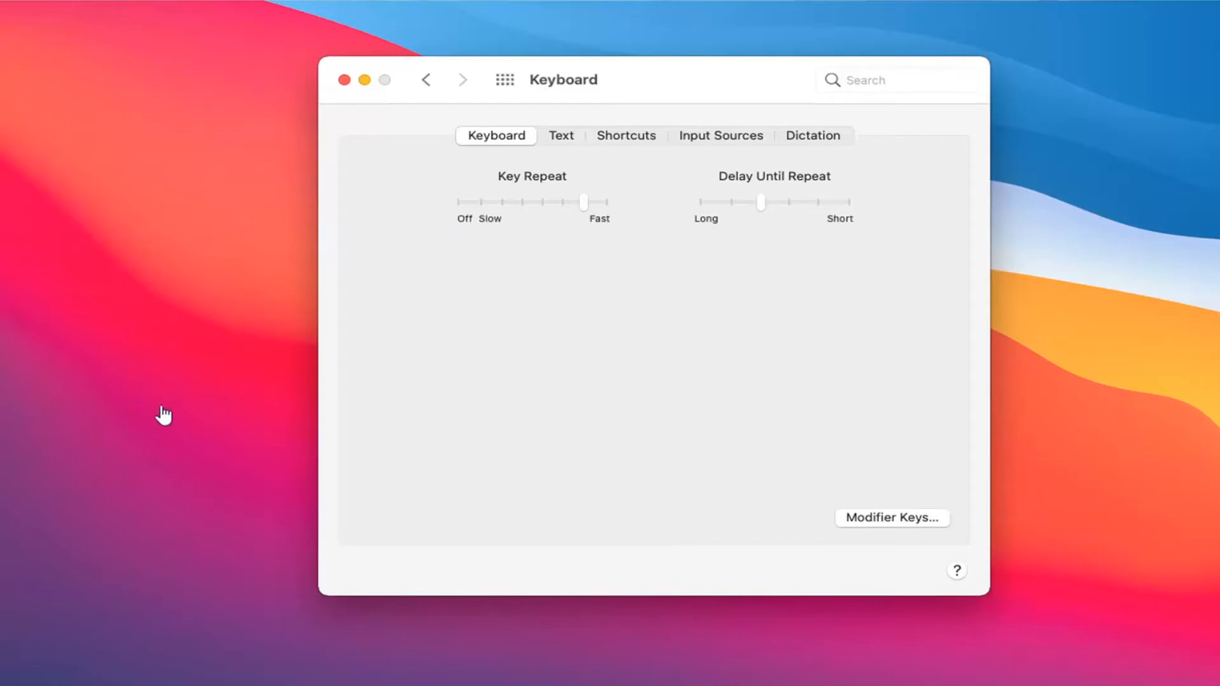
mouse_move(169, 382)
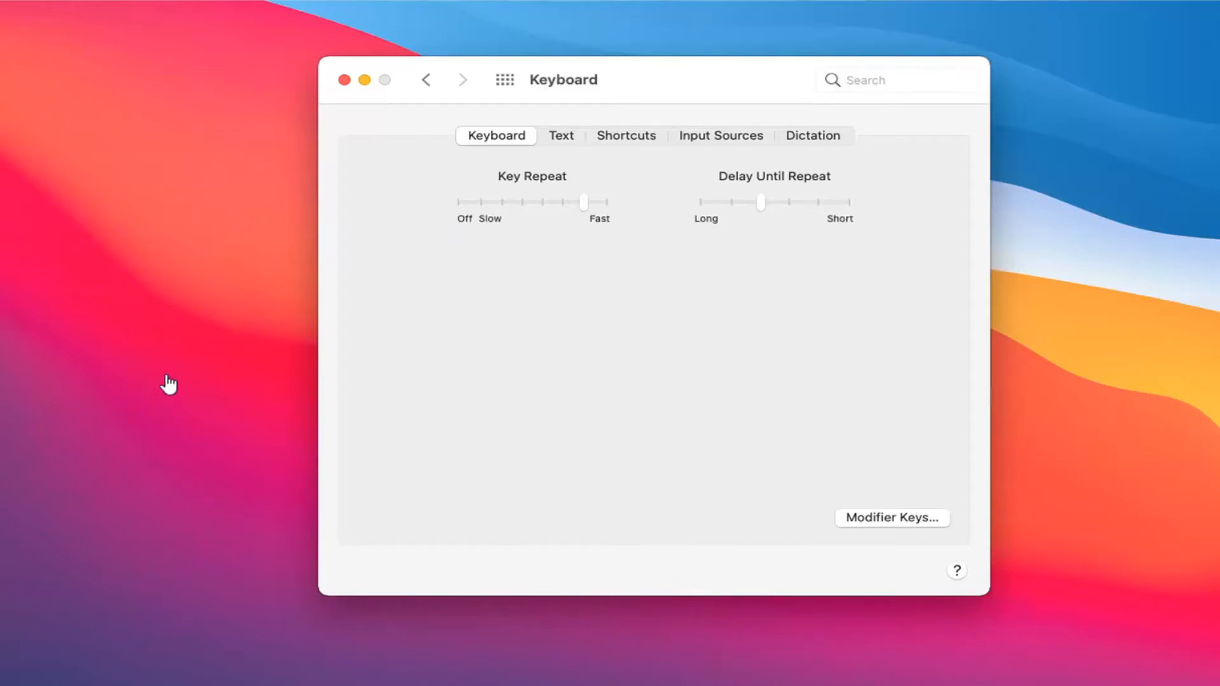
mouse_move(594, 356)
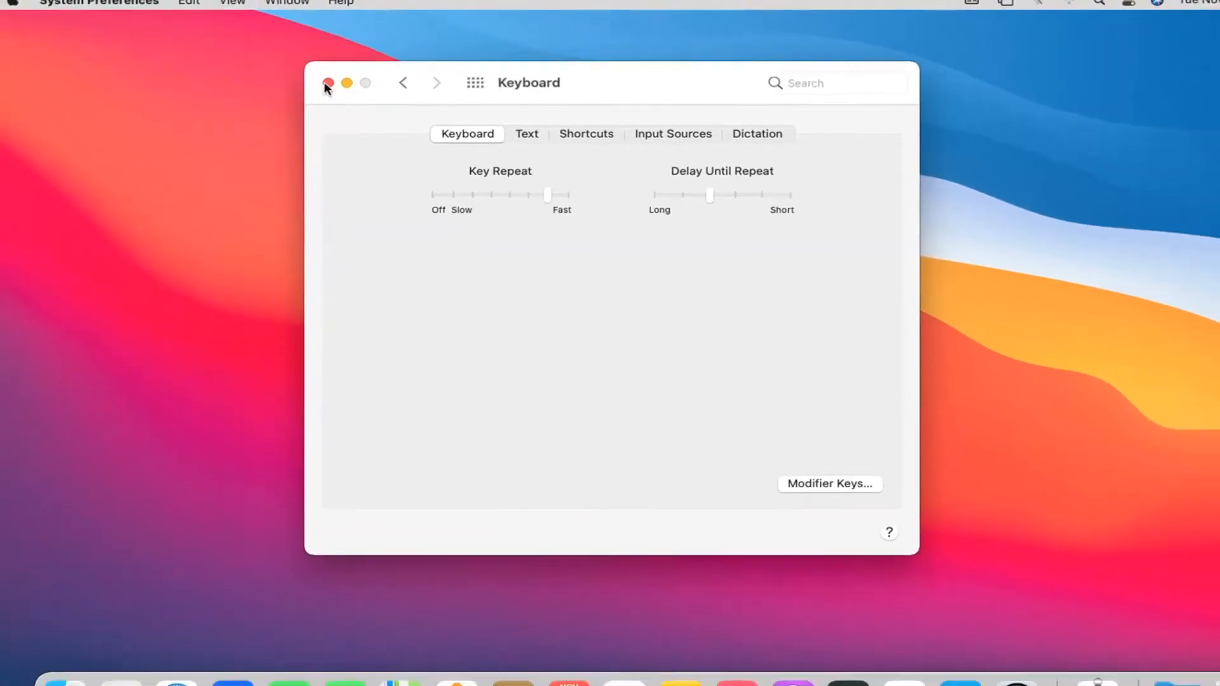
- Close the Keyboard window, leaving the desktop with the key swap applied
click(326, 83)
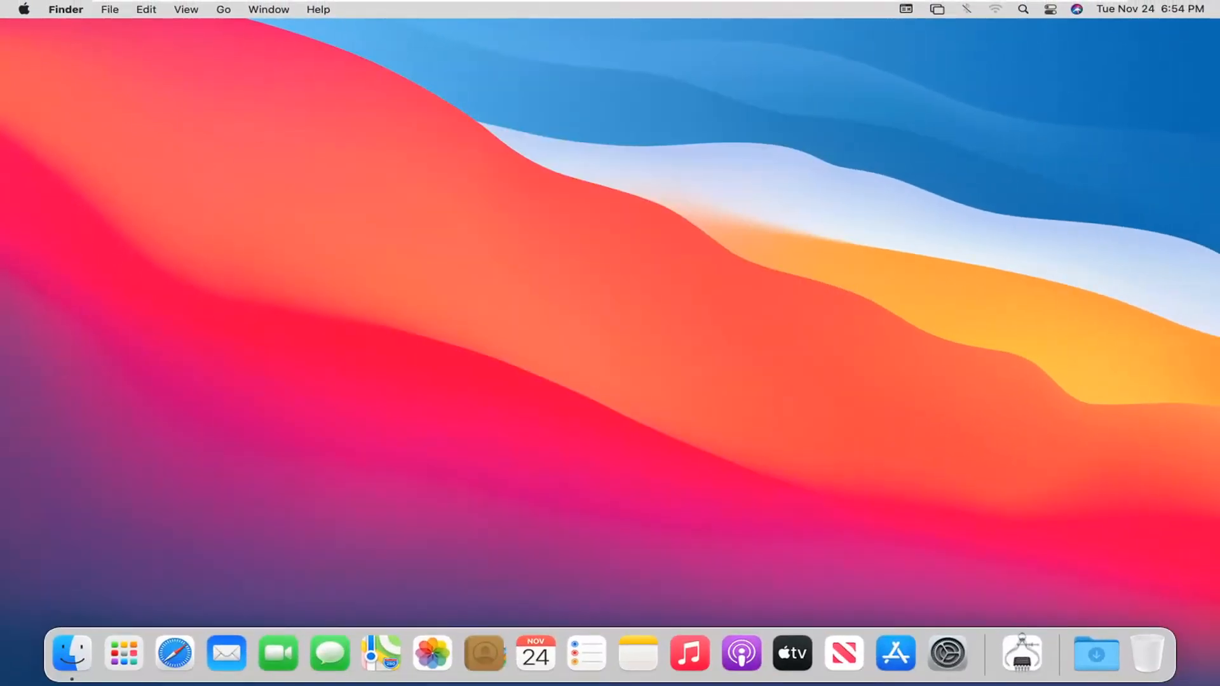